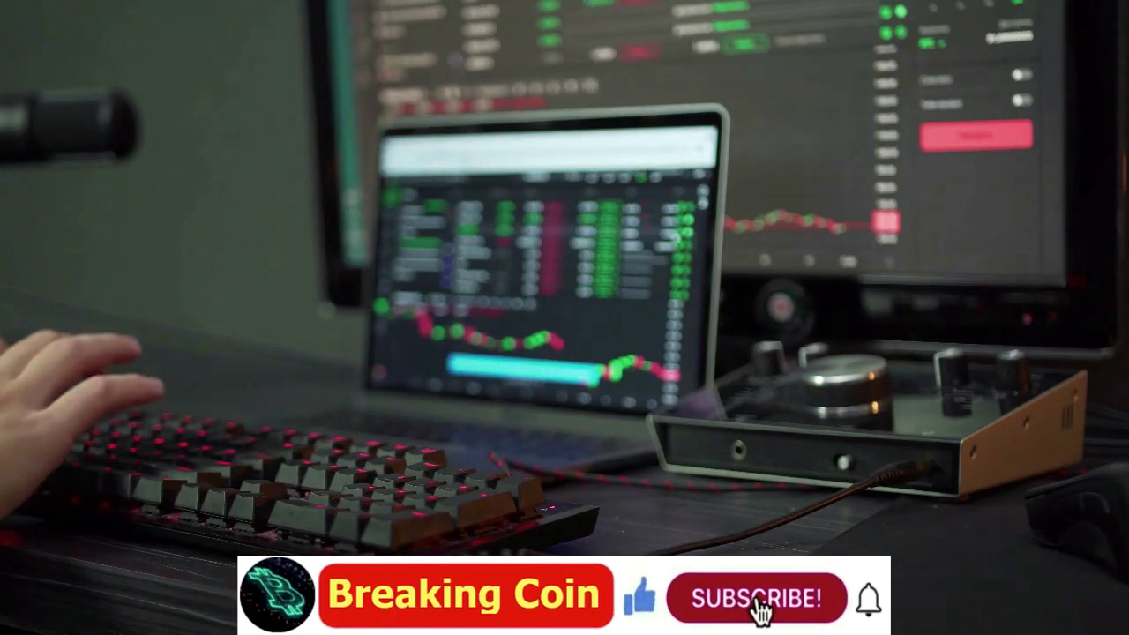
left_click(757, 597)
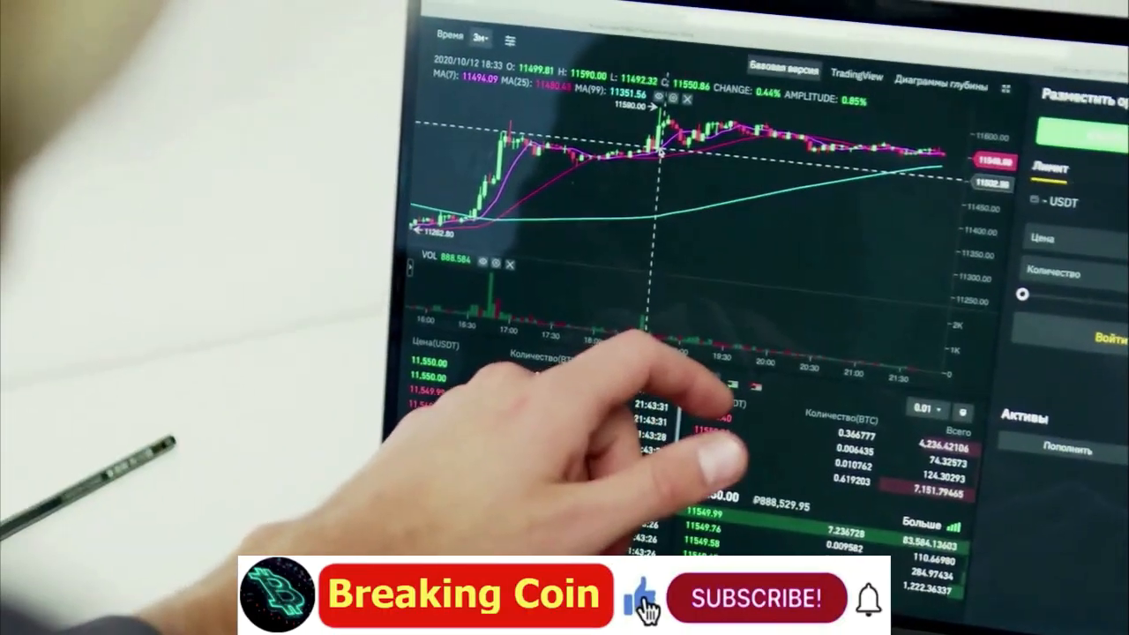
left_click(754, 596)
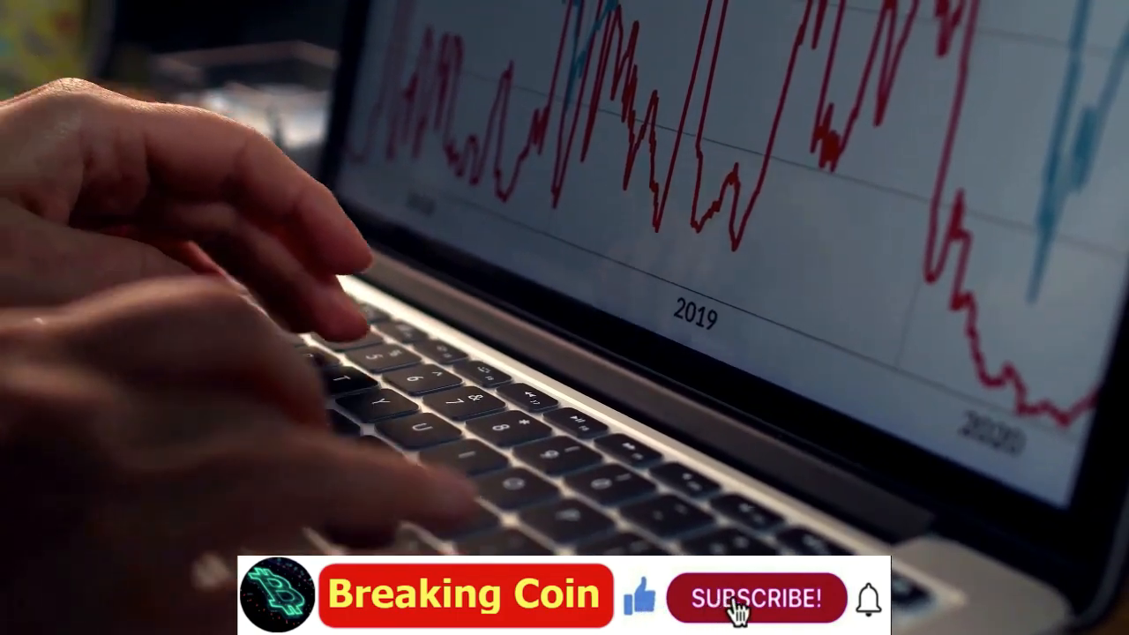
left_click(754, 596)
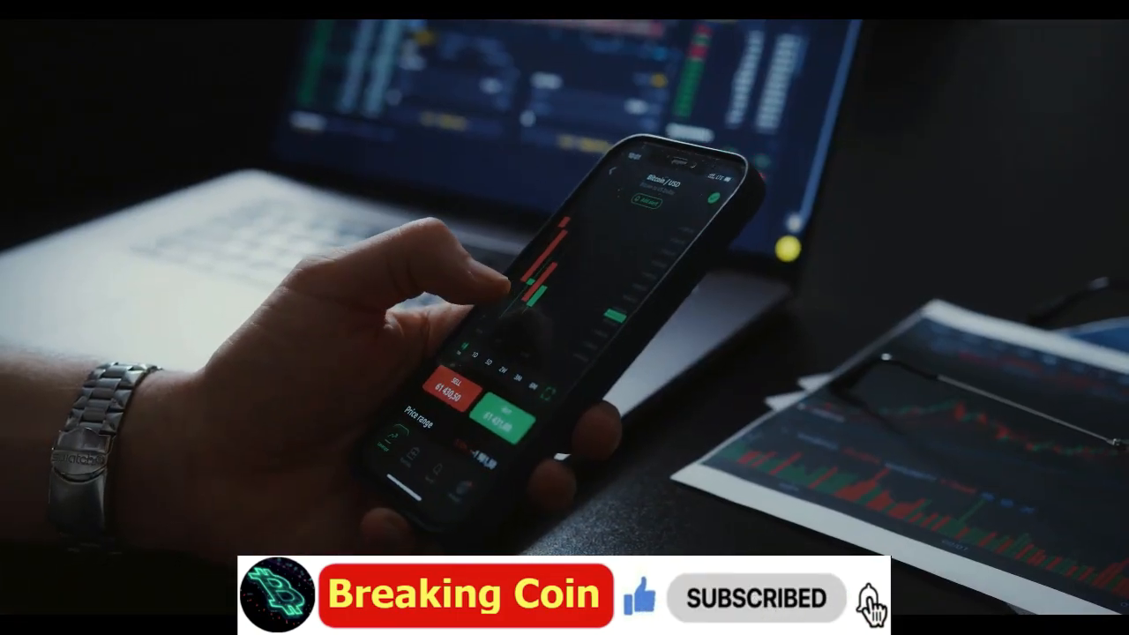